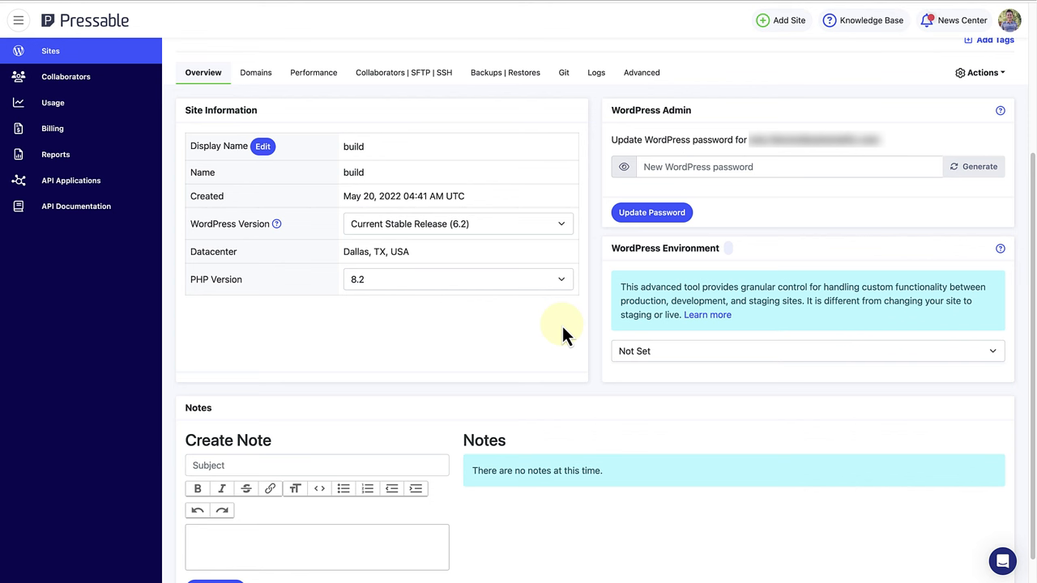
mouse_move(541, 301)
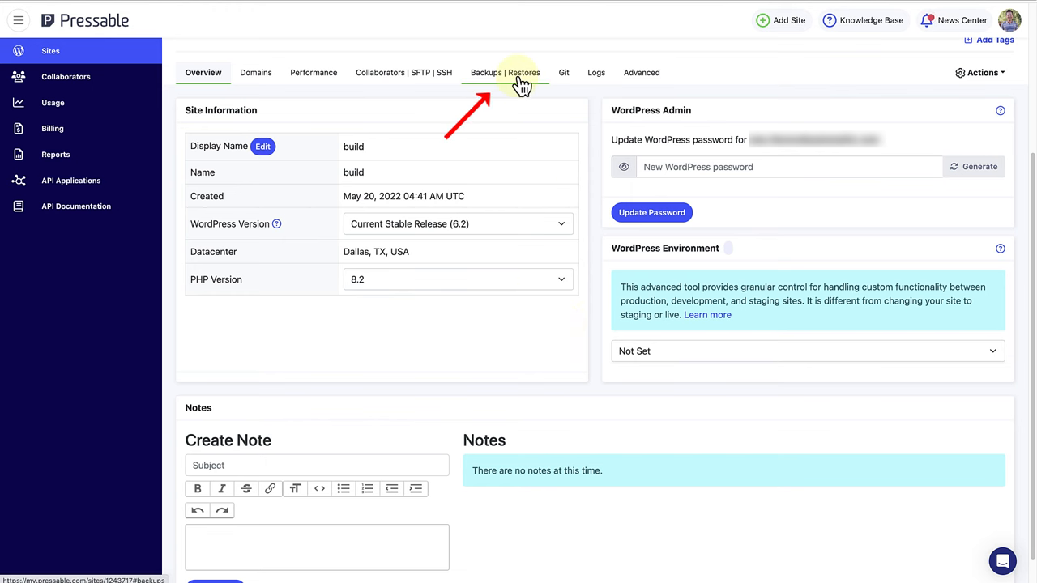
Review the site's daily Filesystem and Database backups on the Backups | Restores page.
click(505, 72)
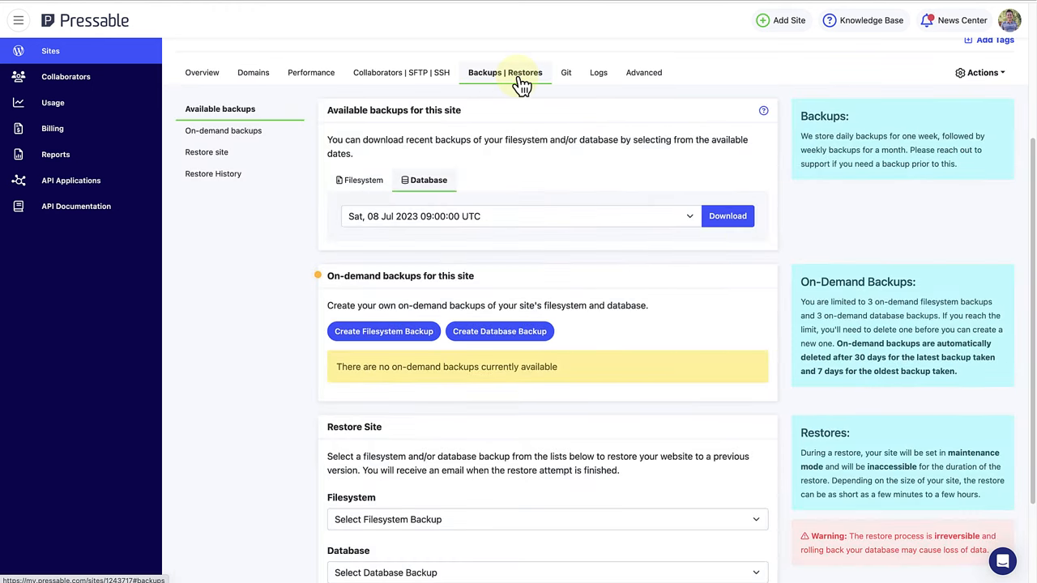
scroll(down, 3)
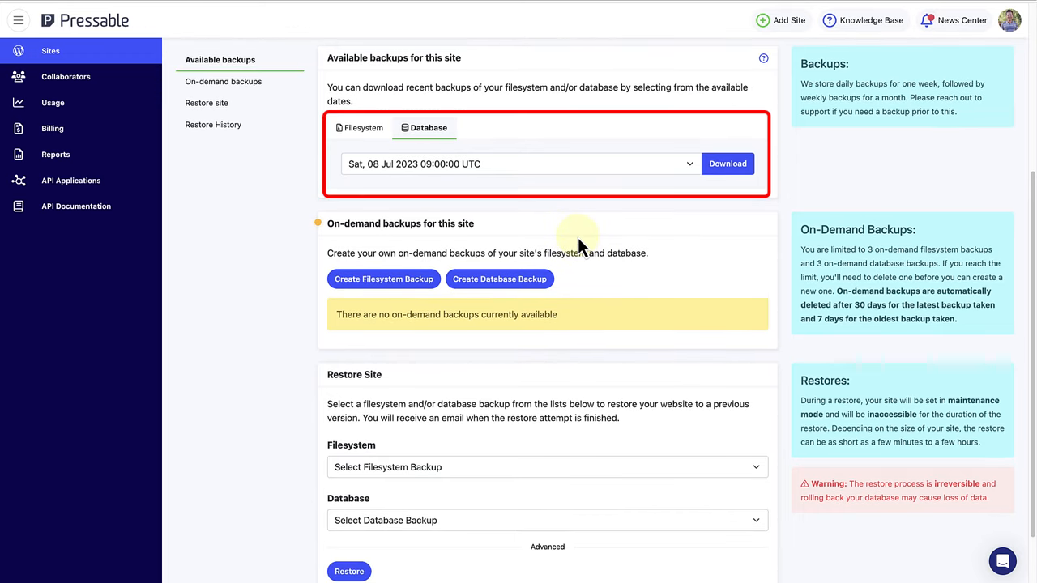
click(359, 126)
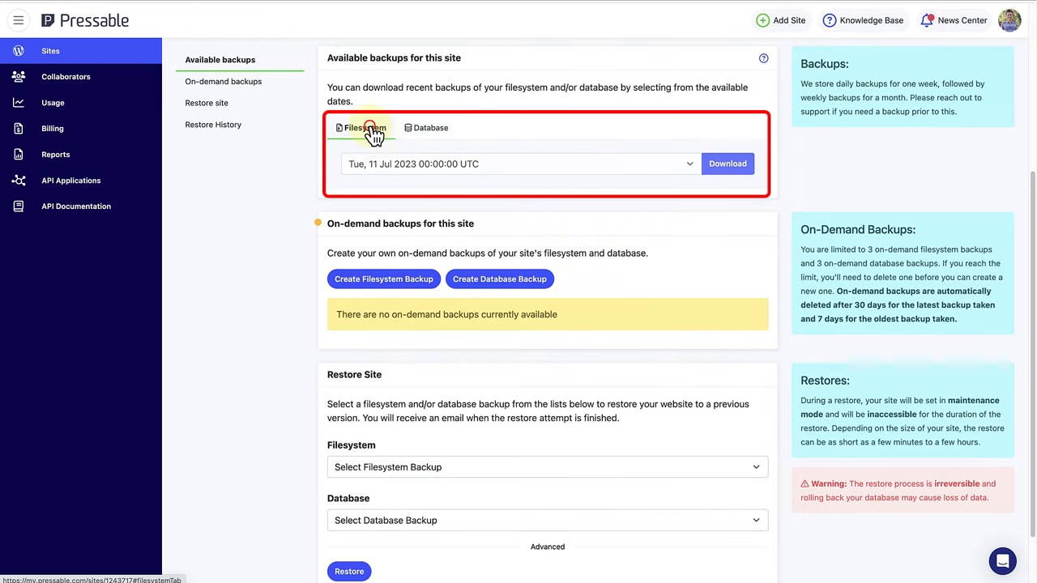
click(518, 163)
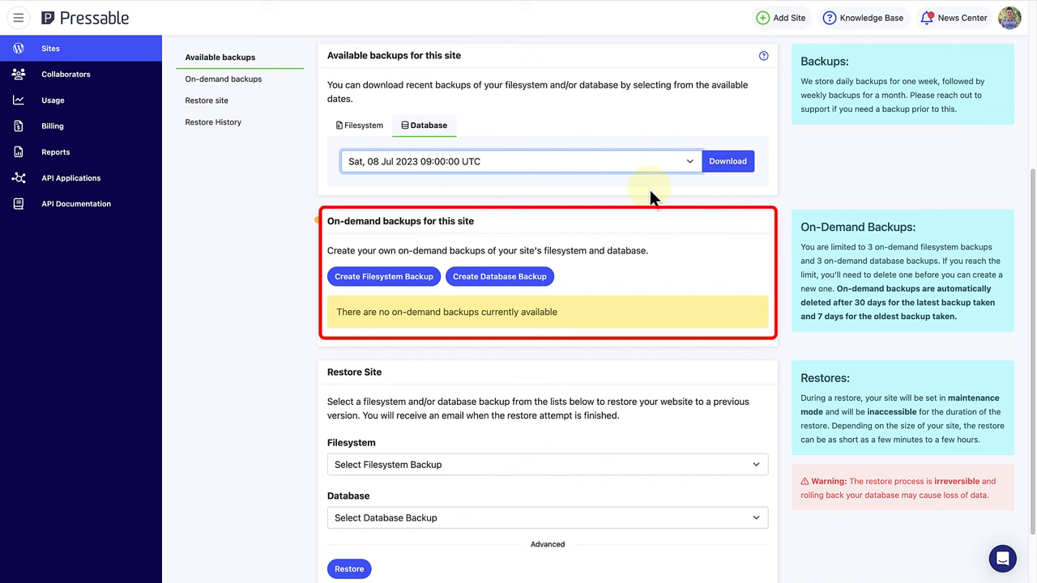
mouse_move(609, 236)
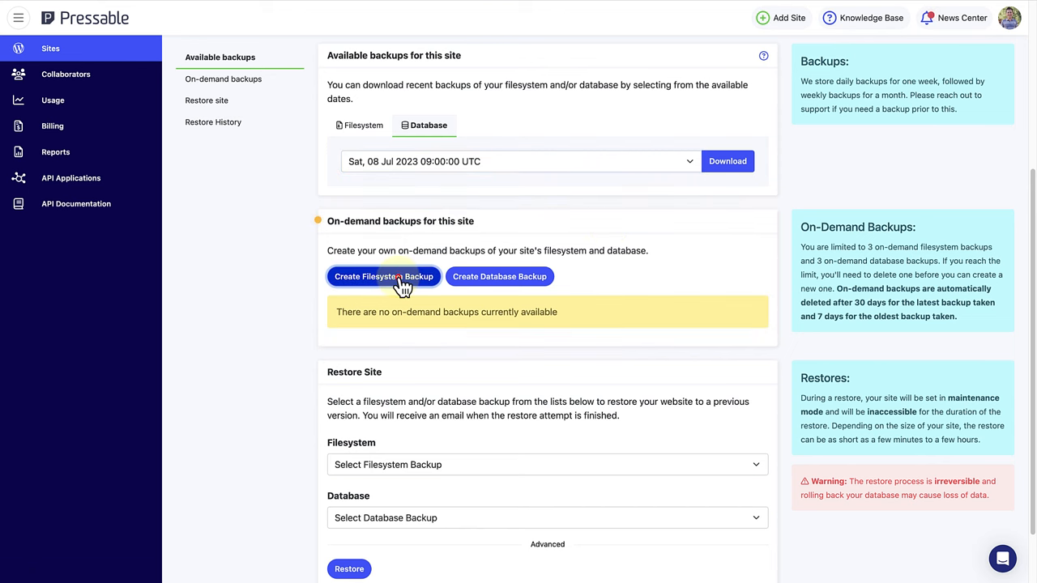
Create on-demand filesystem and database backups dated 12 Jul 2023, both showing Completed.
click(382, 276)
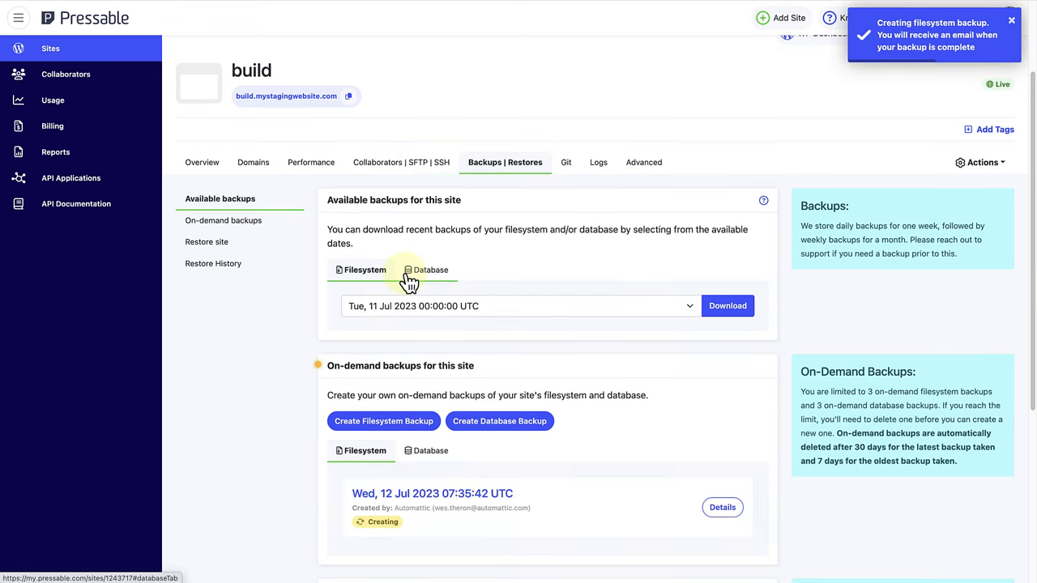
scroll(down, 3)
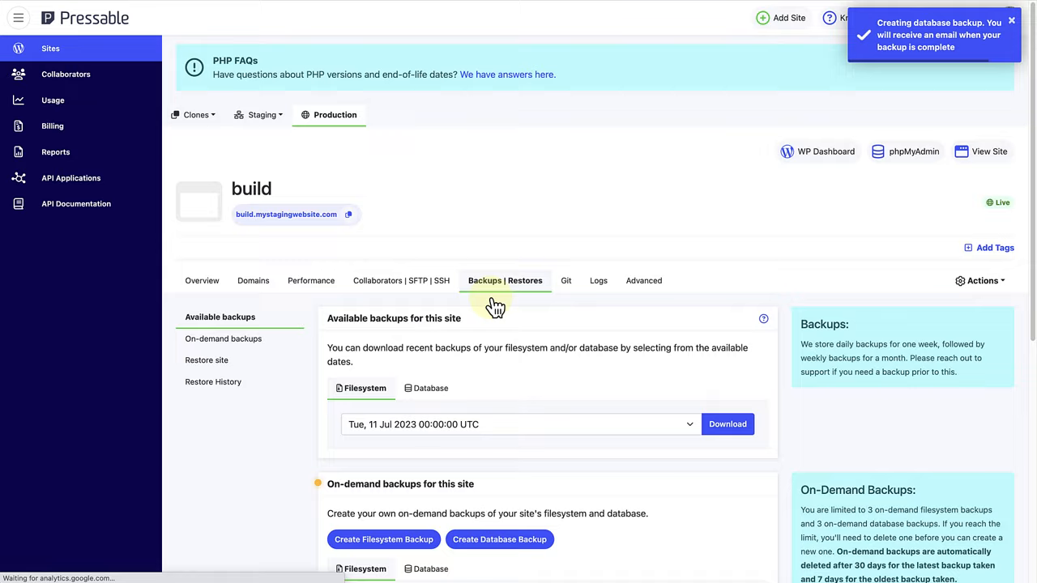
scroll(down, 3)
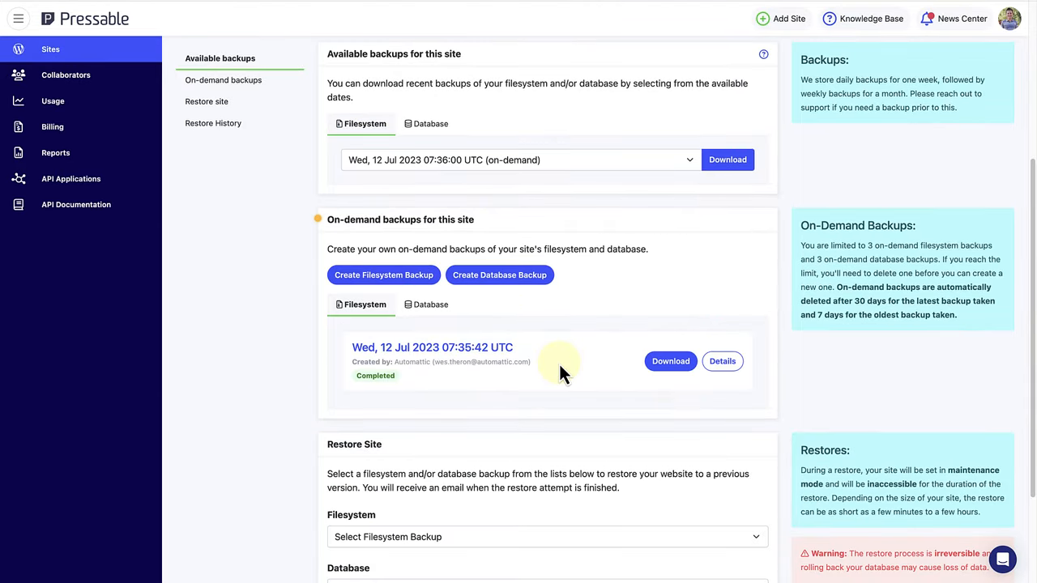
mouse_move(405, 385)
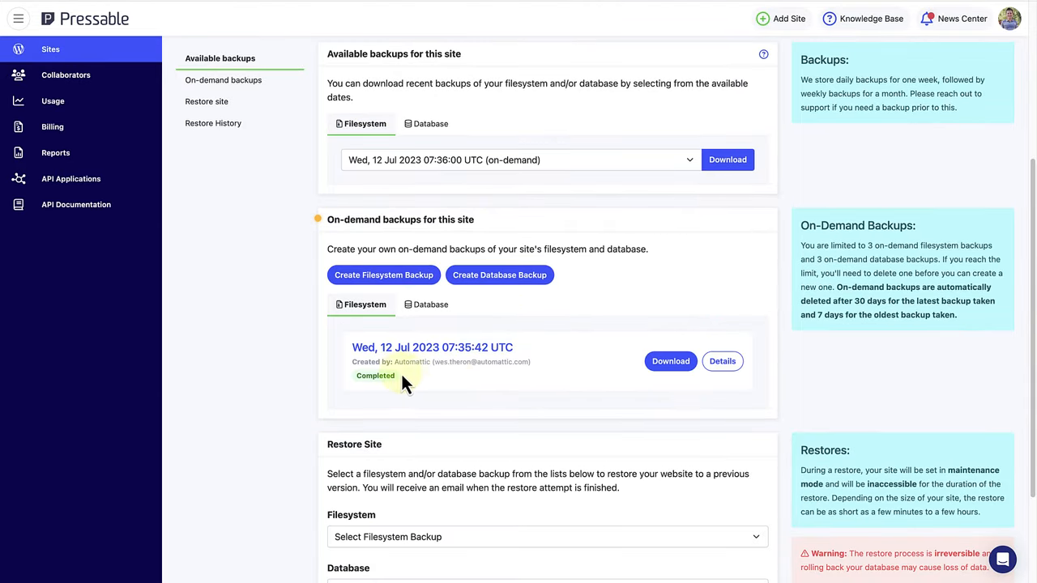
mouse_move(350, 360)
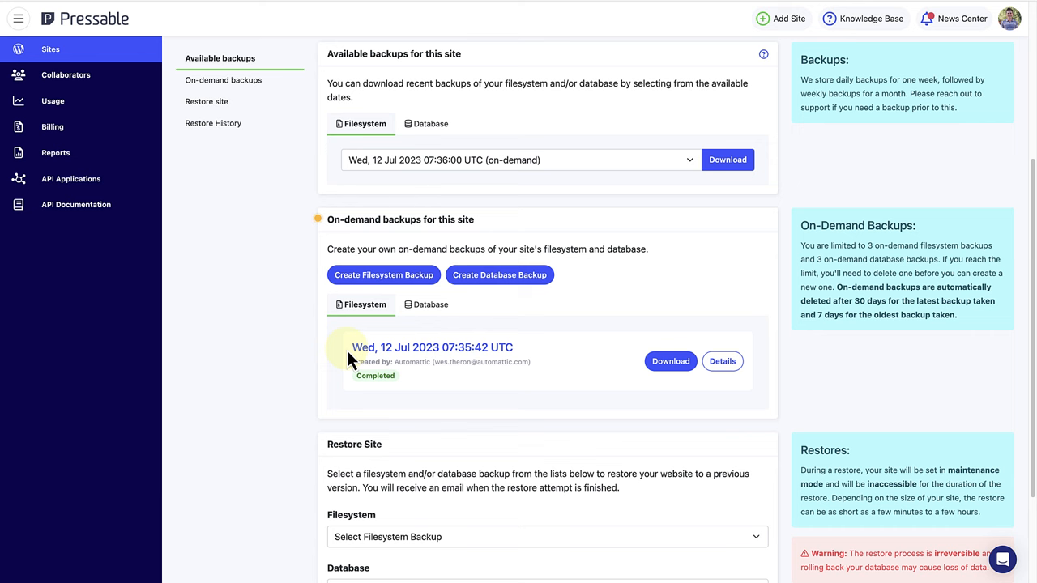
click(424, 305)
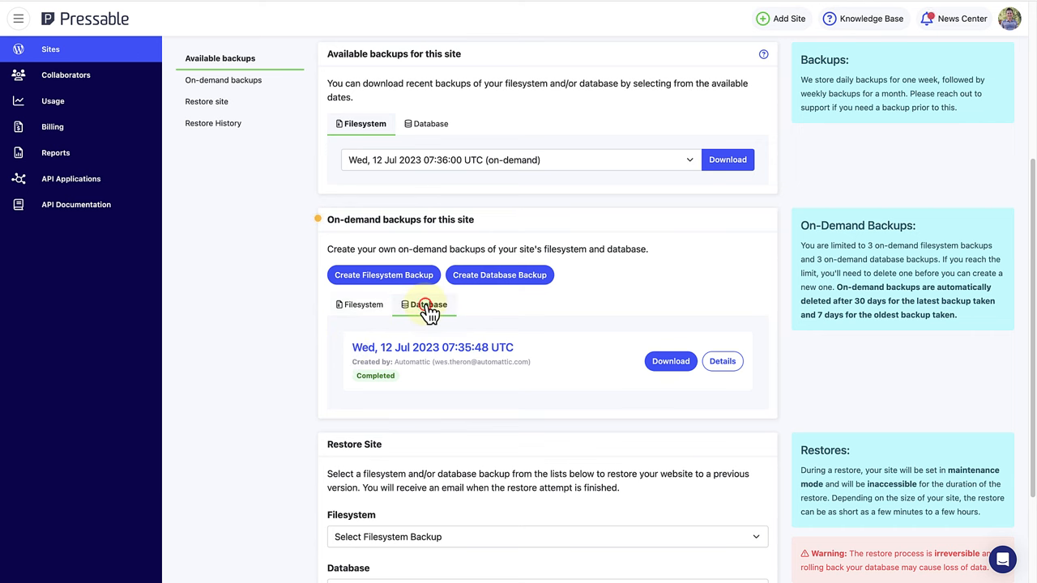
click(428, 304)
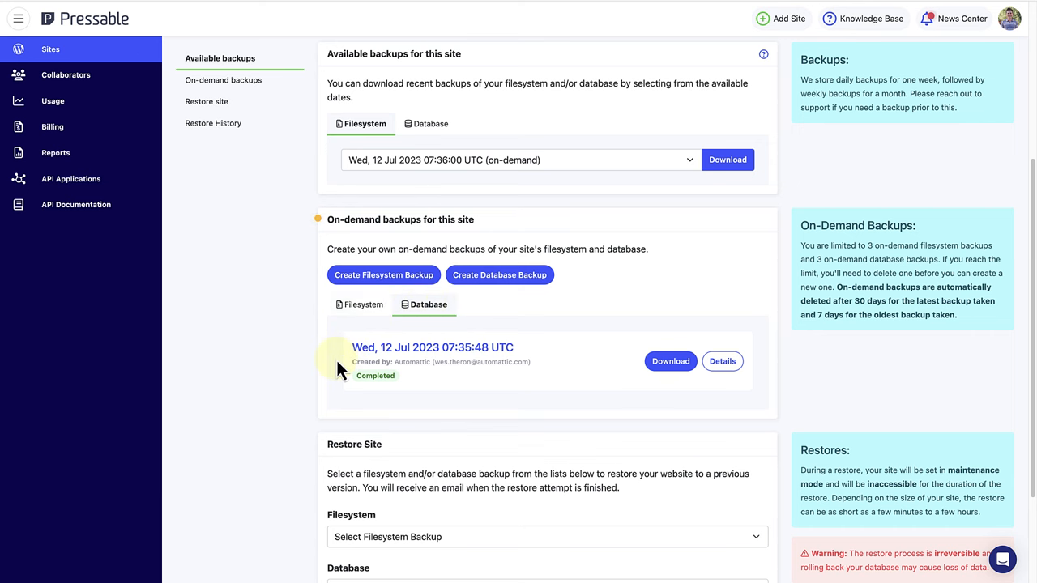
scroll(down, 3)
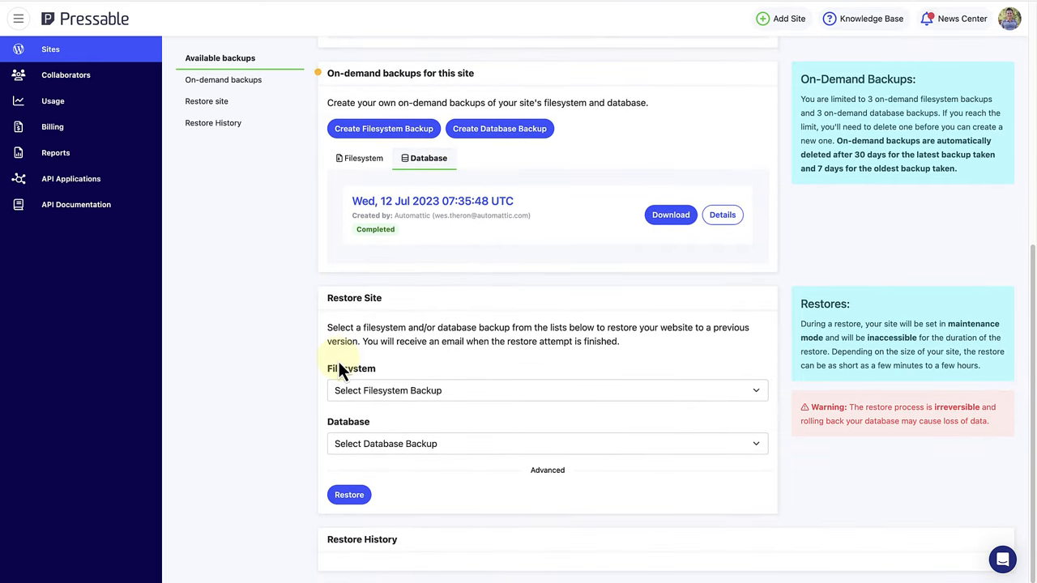
In Restore Site, choose the 12 Jul 2023 07:36 on-demand filesystem backup and review database backups.
click(548, 388)
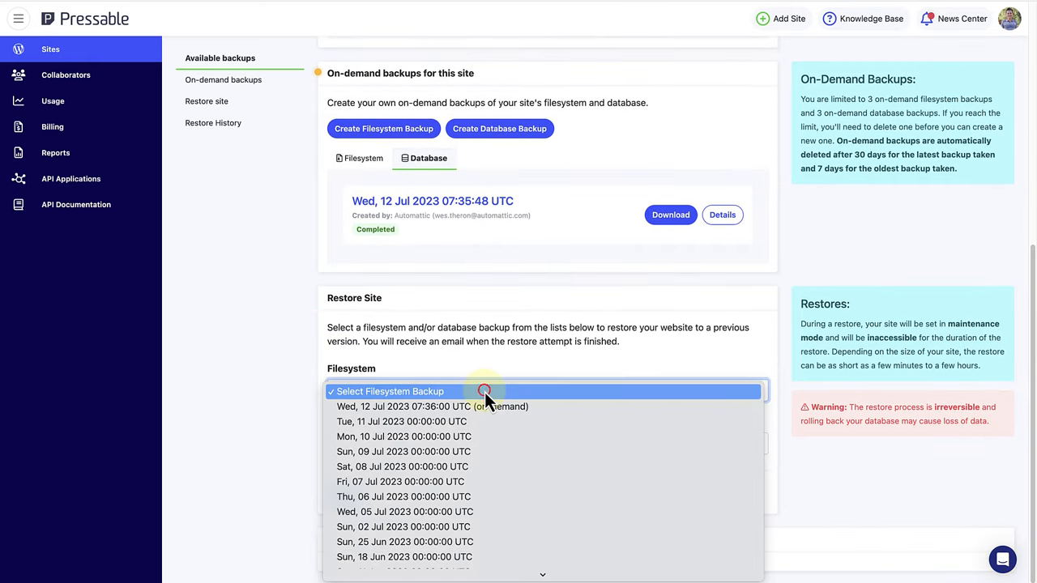
mouse_move(348, 405)
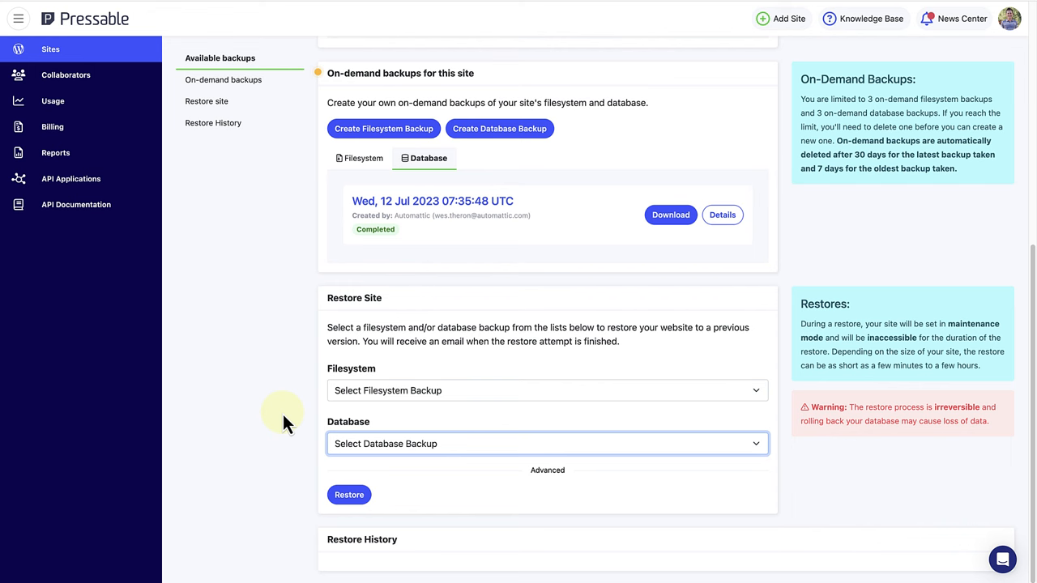
click(548, 389)
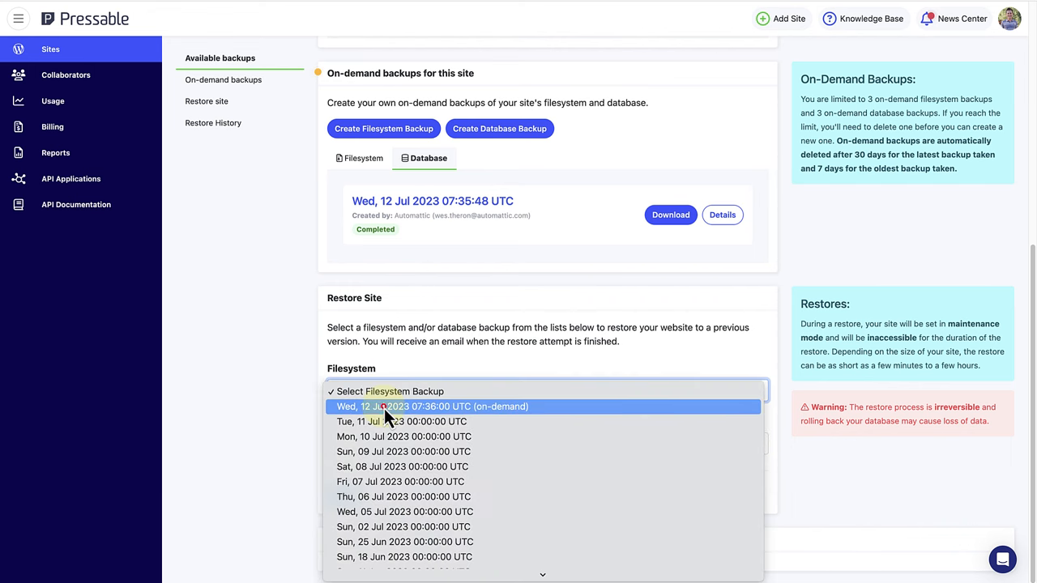
click(431, 404)
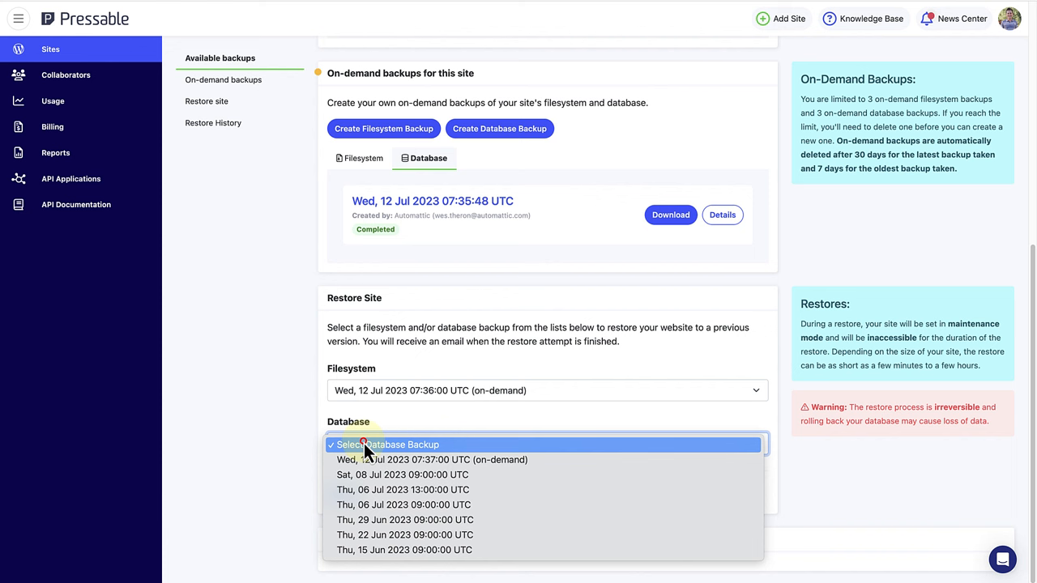
click(430, 459)
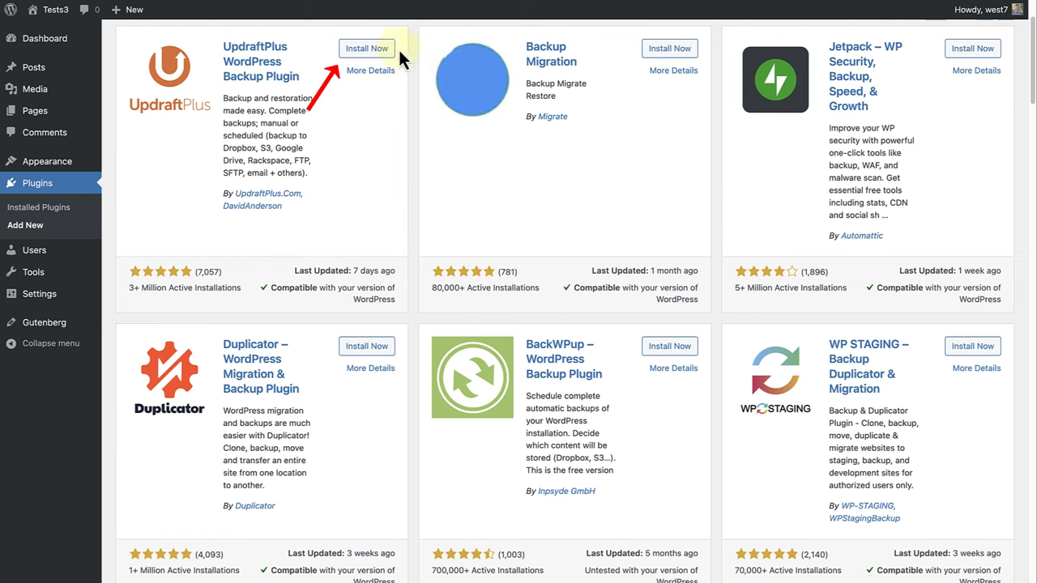
Install UpdraftPlus Backup/Restore from Add Plugins and activate it.
click(367, 48)
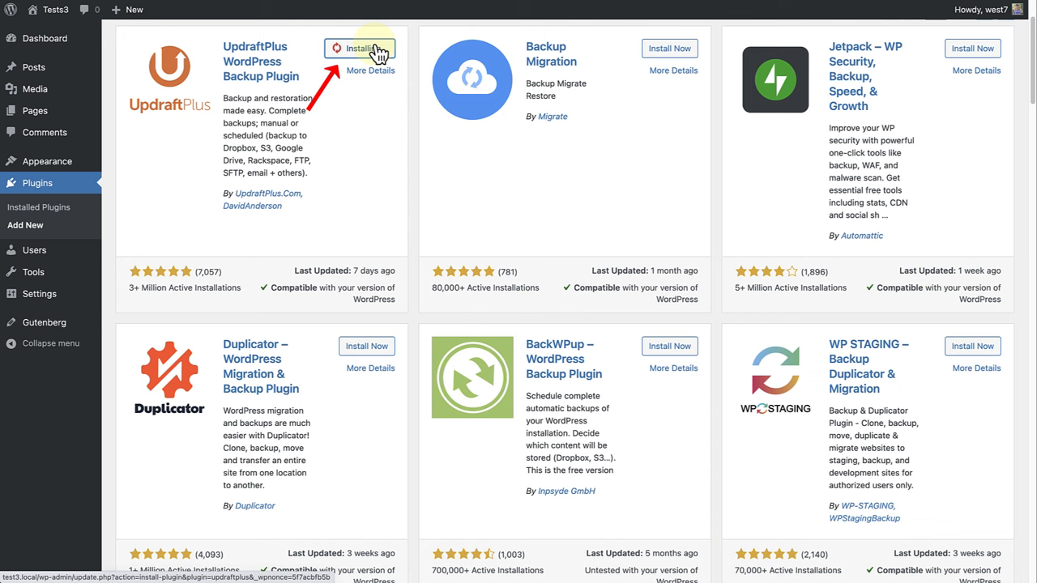
click(359, 49)
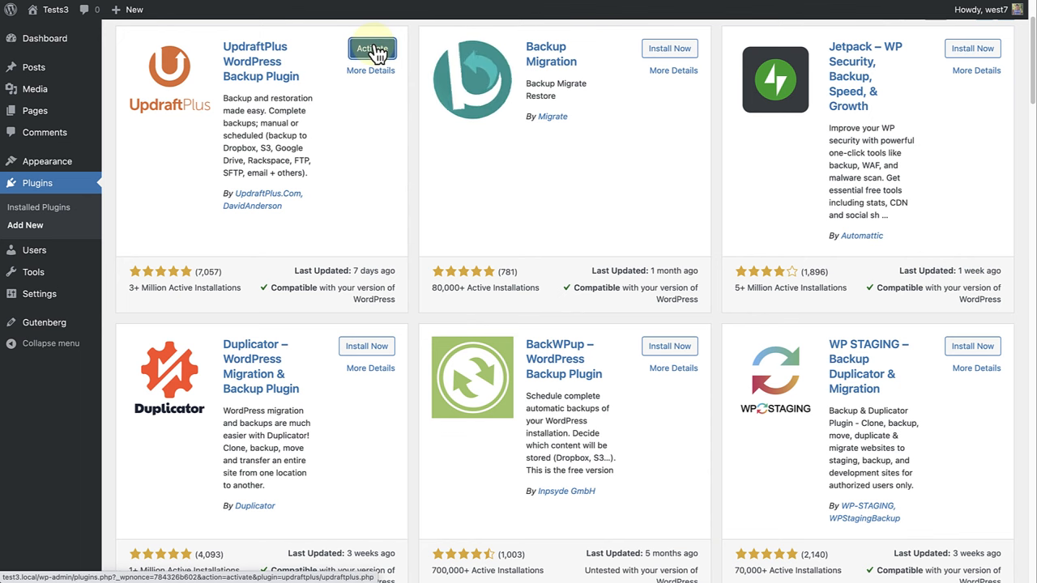
click(372, 49)
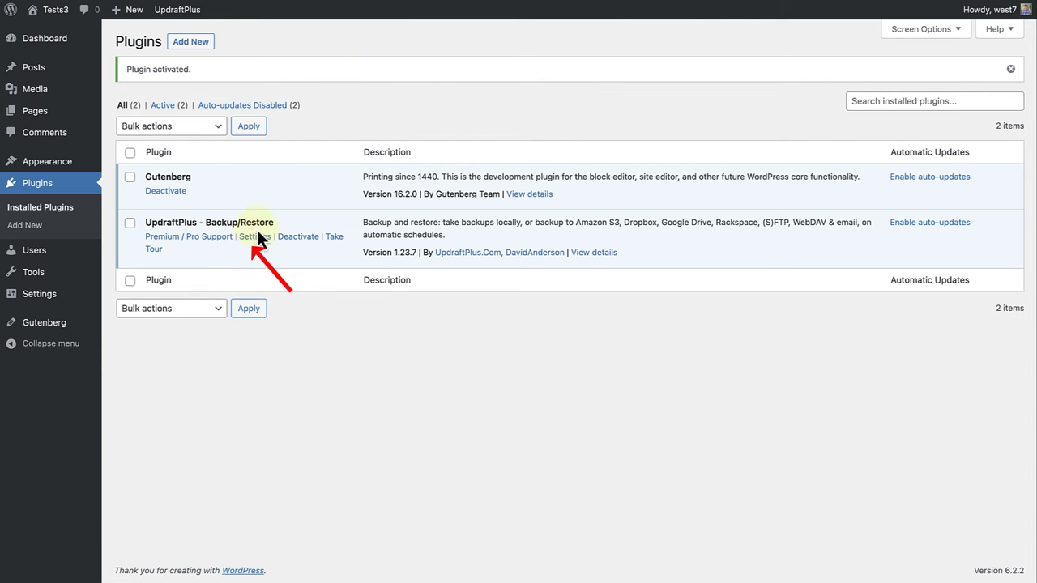
Reach UpdraftPlus's Backup/Restore page from its Settings link on the Plugins list.
click(253, 237)
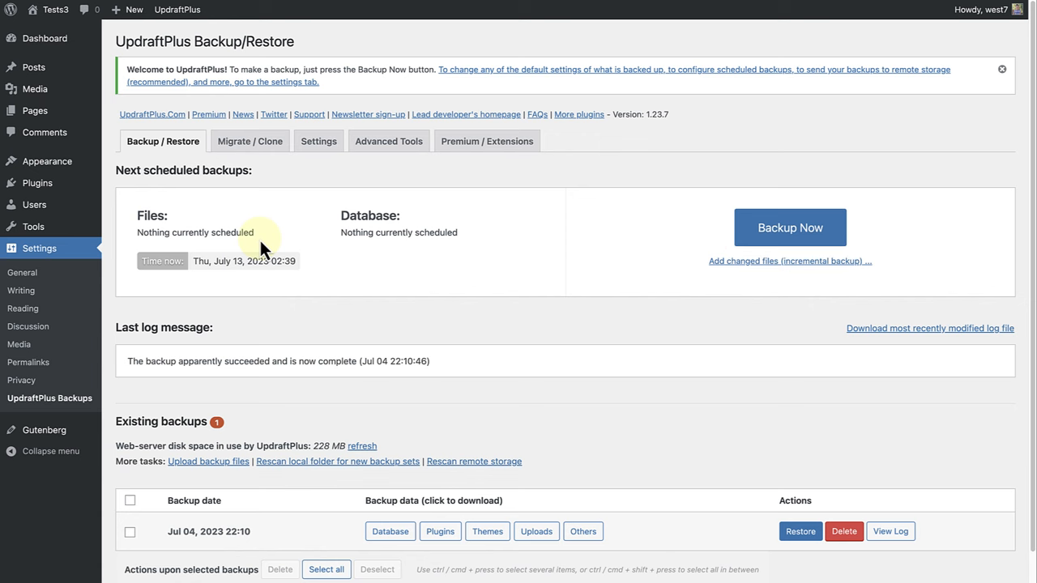
scroll(down, 3)
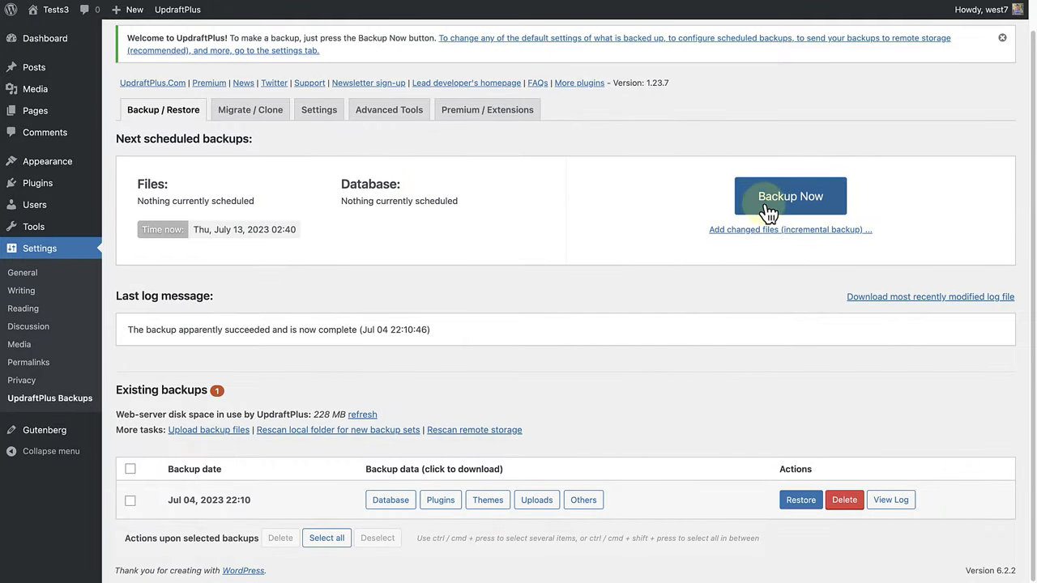
Run a Backup Now of database and files, adding a Jul 13, 2023 backup beside Jul 04.
click(789, 196)
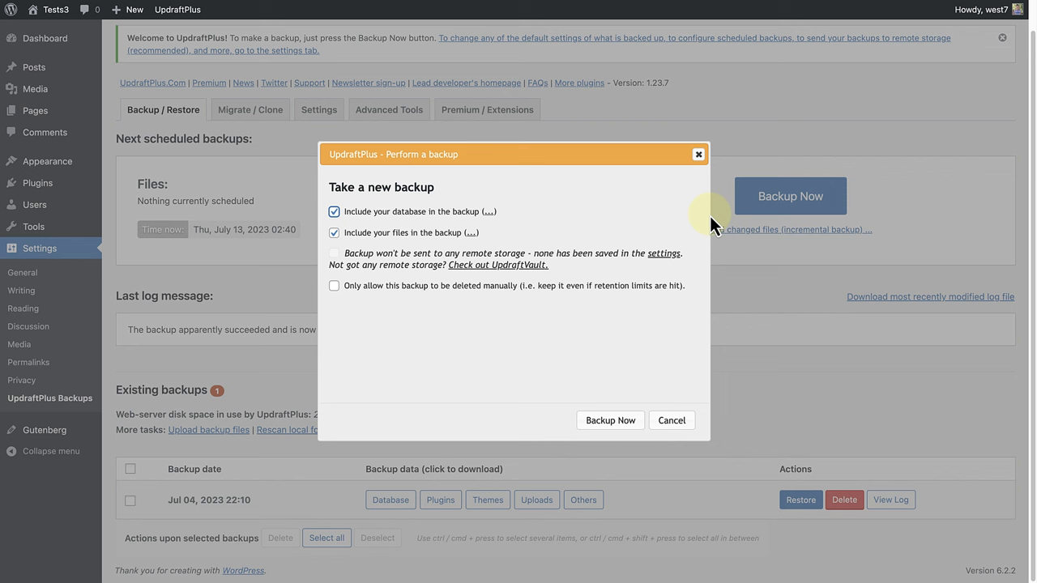
mouse_move(405, 233)
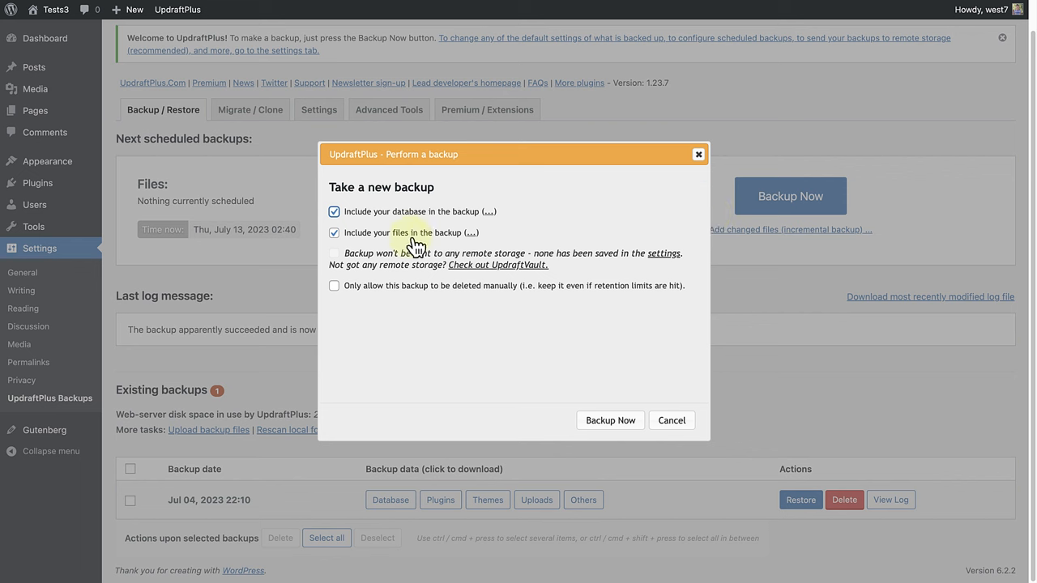
click(609, 421)
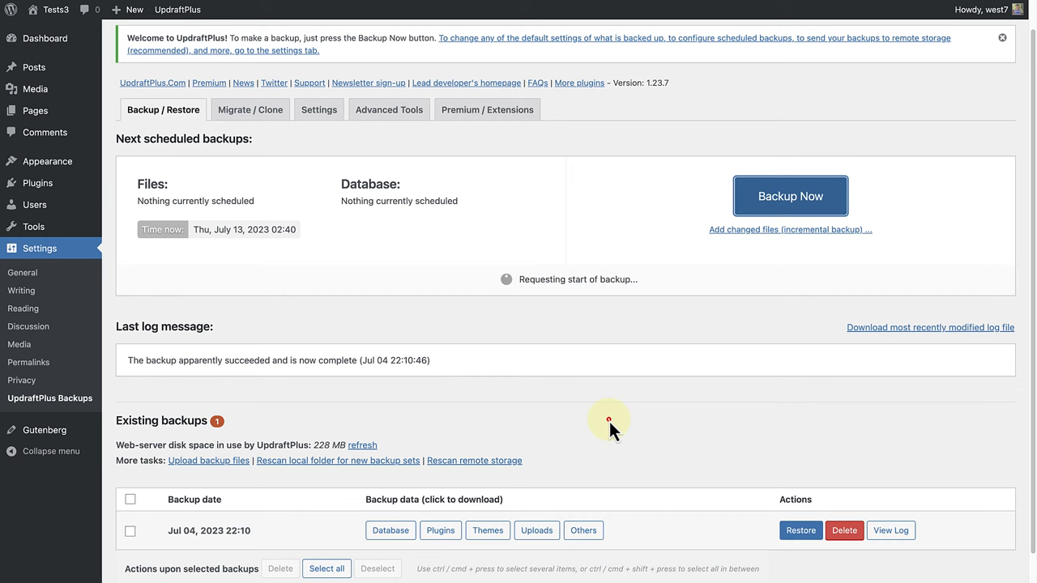
click(789, 196)
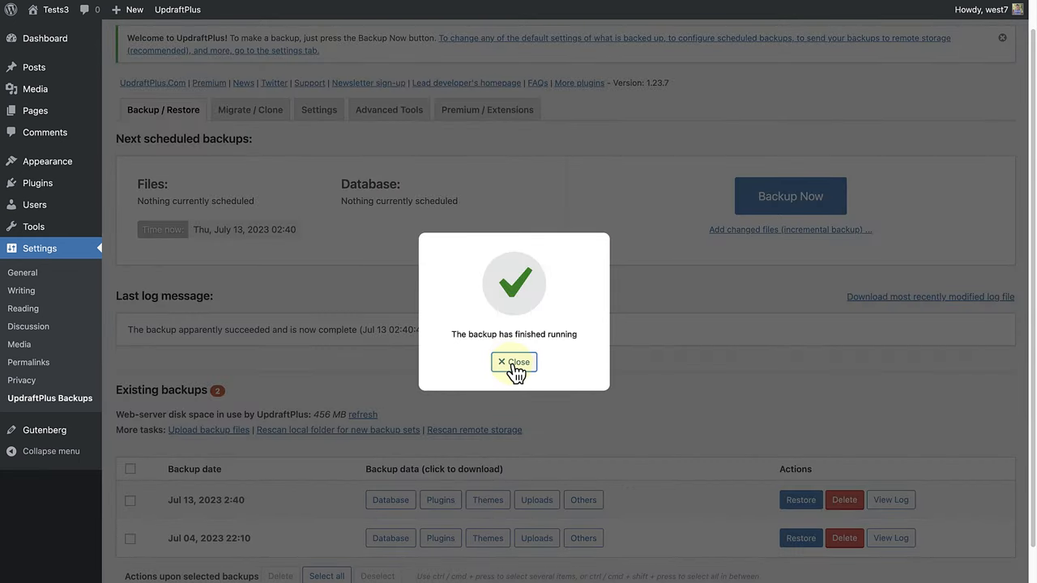
click(513, 363)
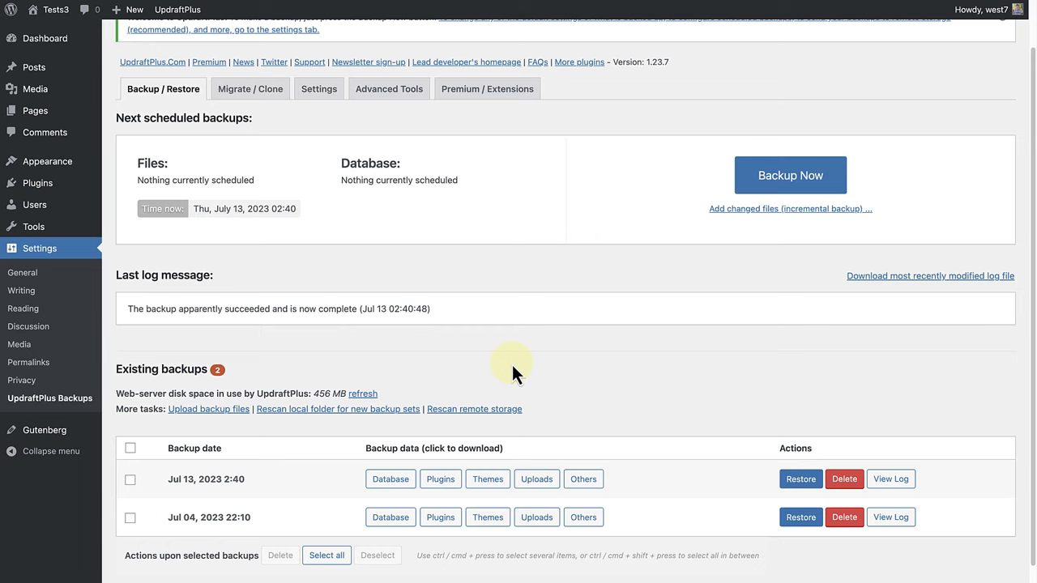
scroll(down, 3)
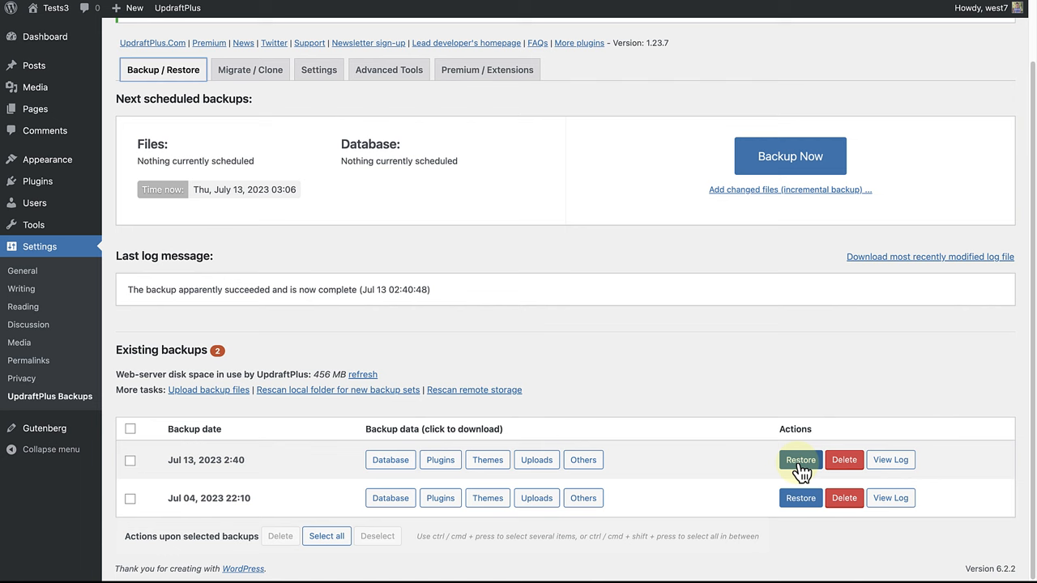
mouse_move(800, 460)
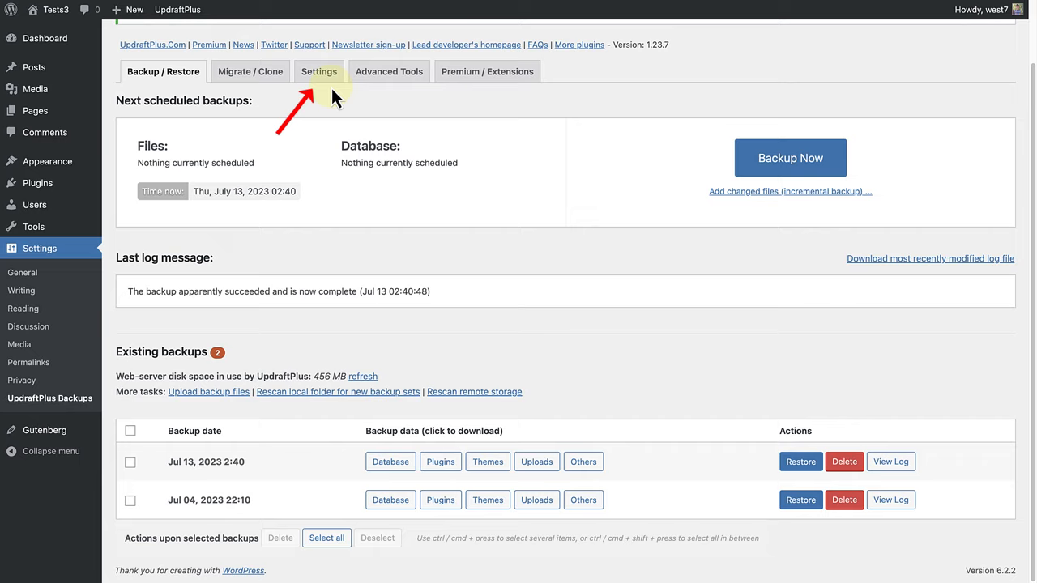
In UpdraftPlus Settings, set Files and Database backup schedules both to Daily.
click(318, 71)
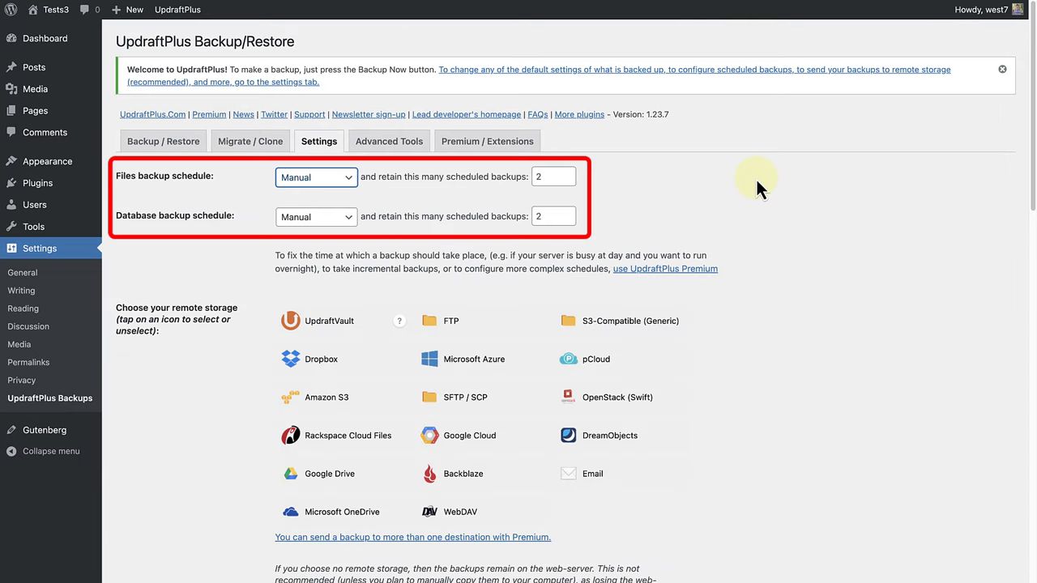
mouse_move(776, 184)
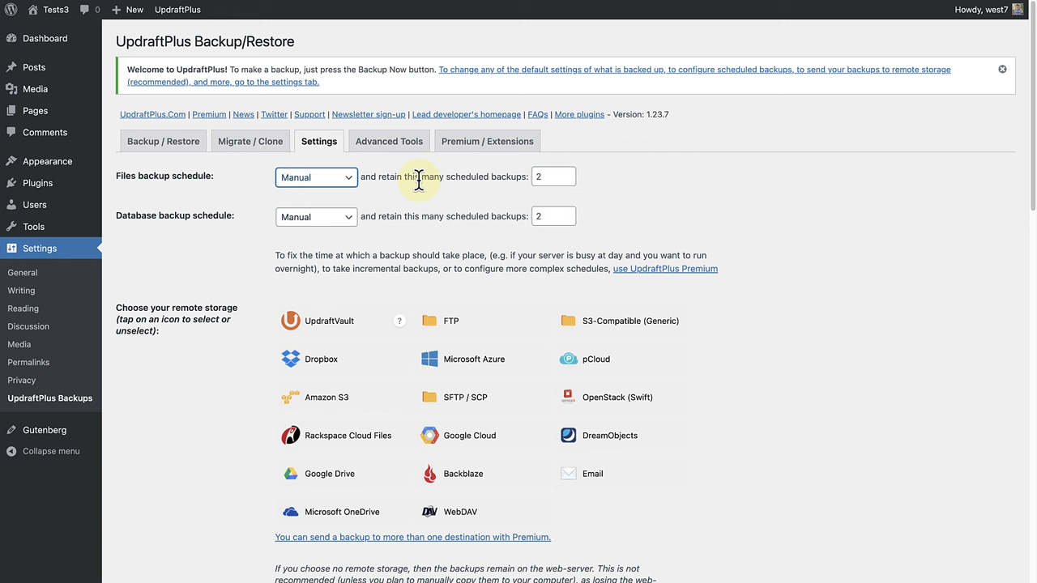
click(314, 177)
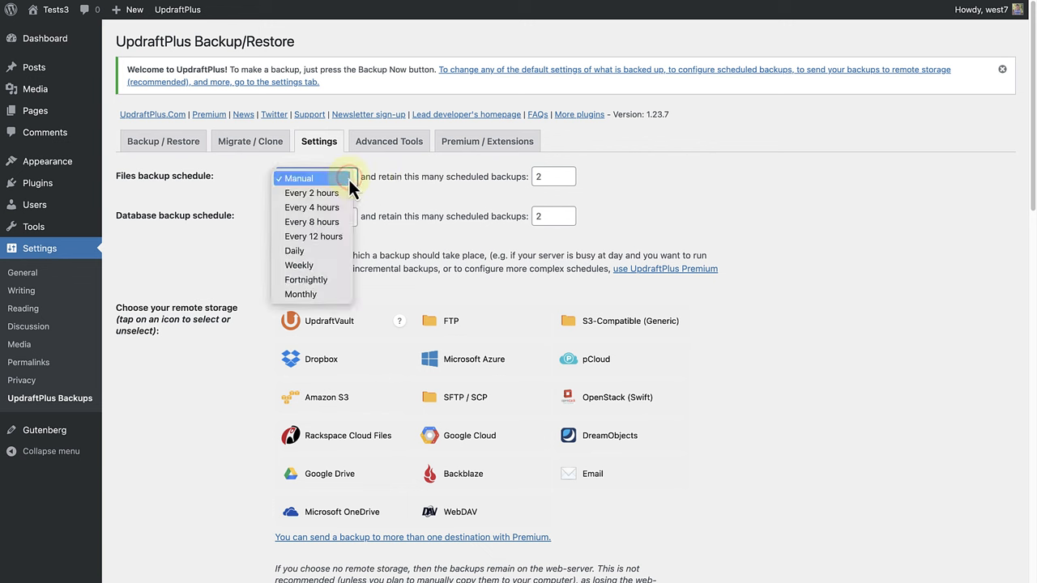
mouse_move(295, 249)
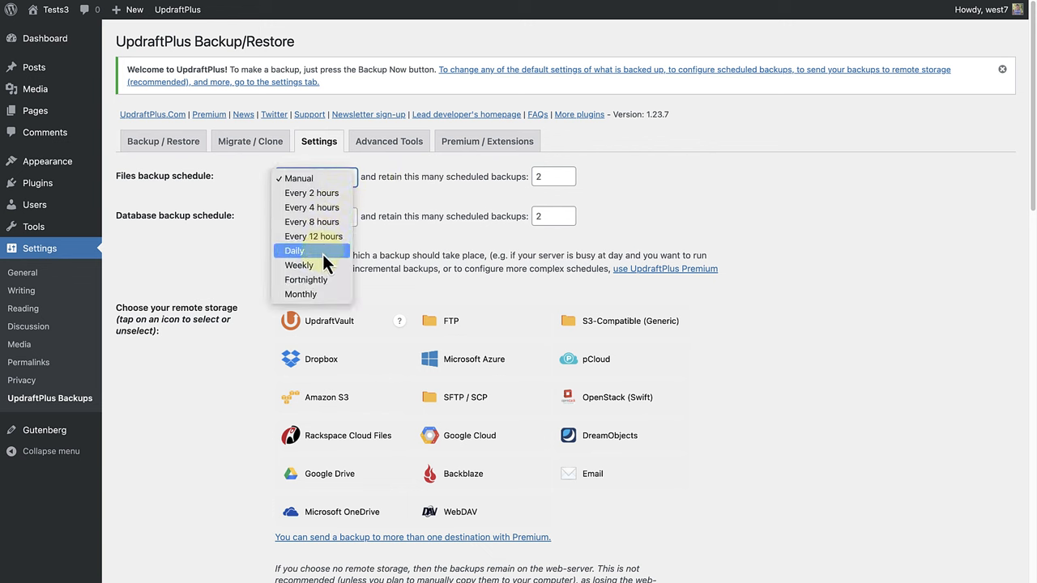
click(296, 250)
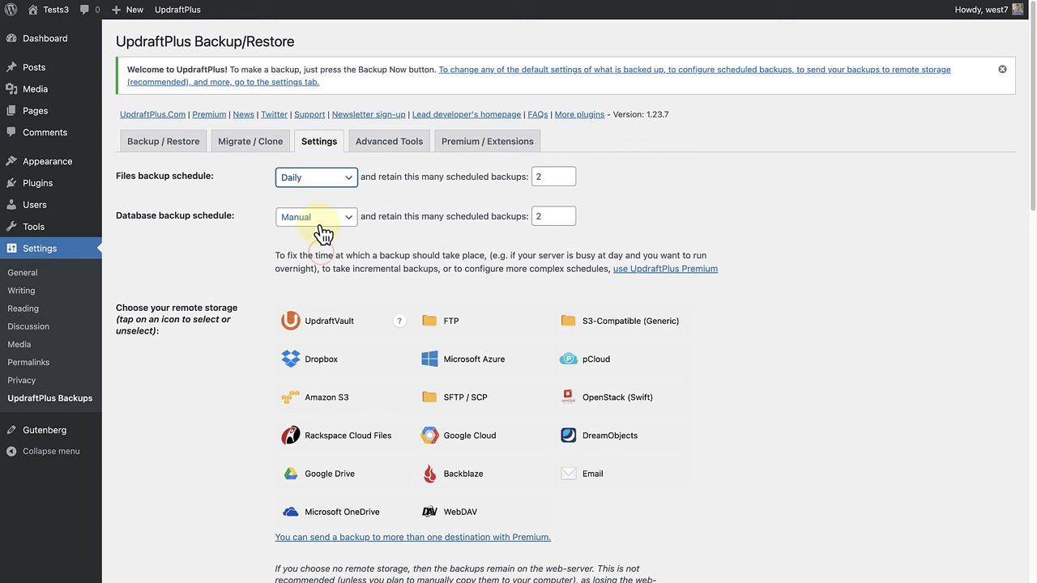
click(314, 218)
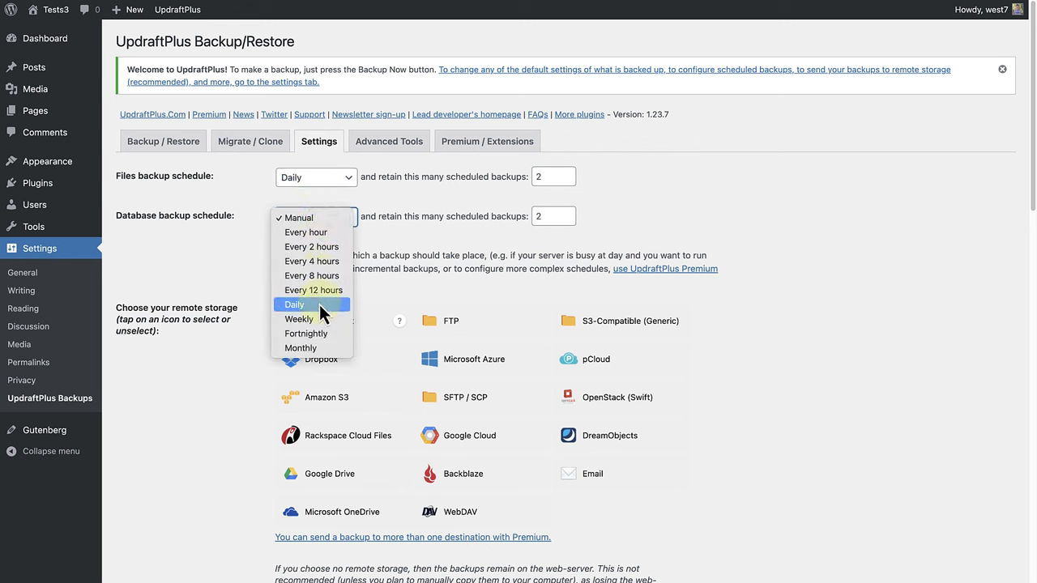
click(305, 305)
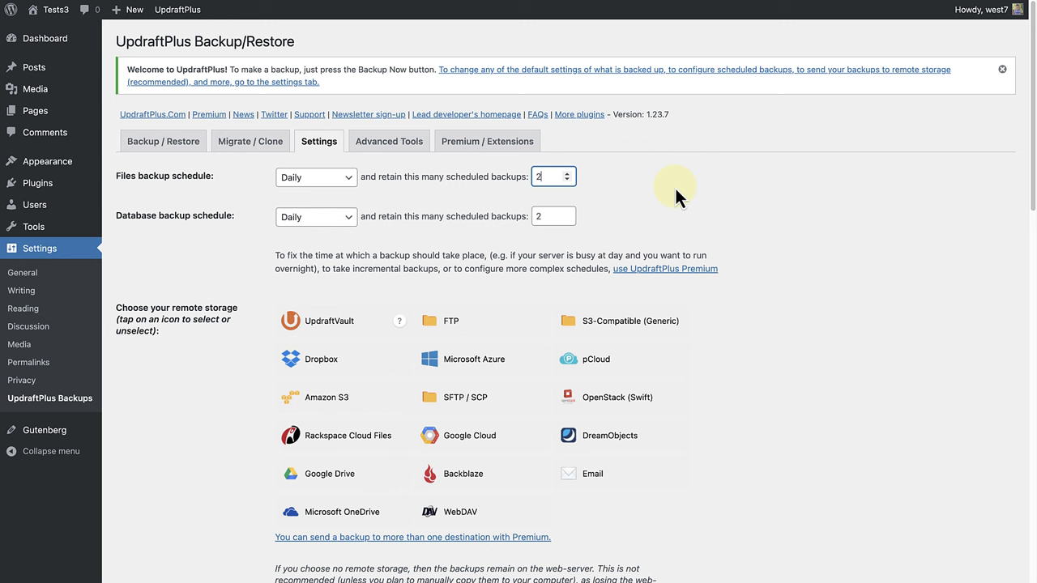
click(554, 176)
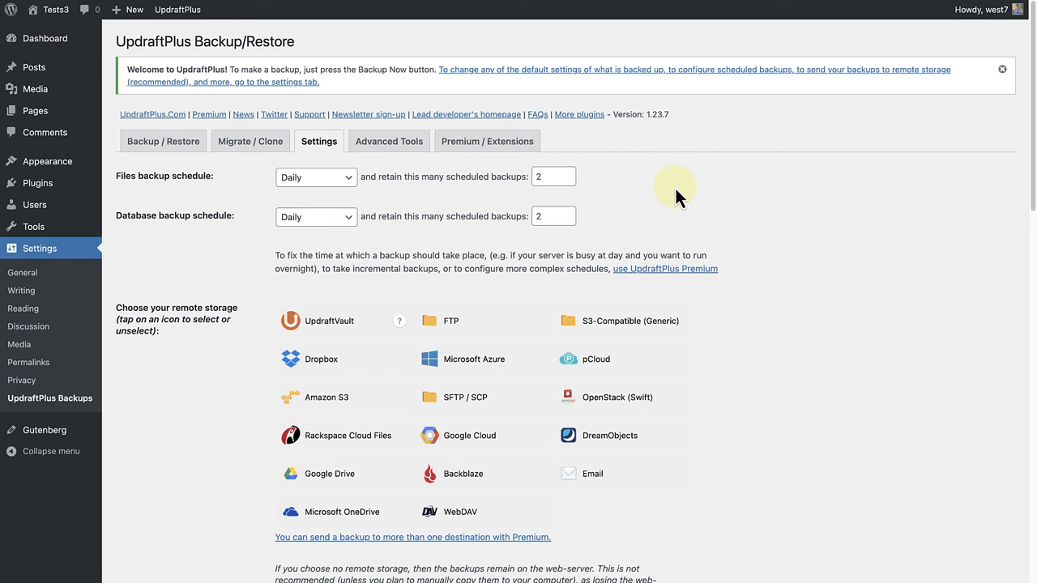